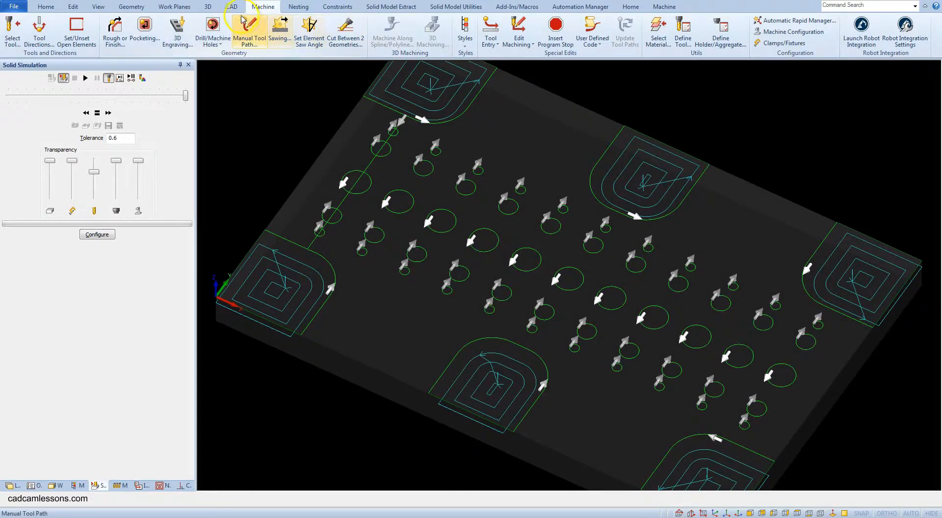
Measure the small, medium and large hole radii: 2.5, 5 and 7.5 mm.
{"action": "left_click", "coordinate": [231, 6]}
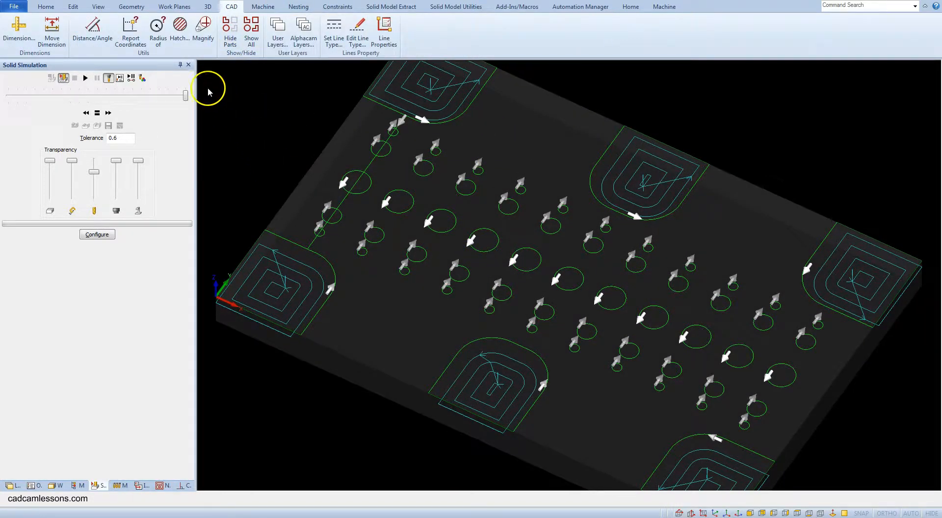
{"action": "left_click", "coordinate": [157, 29]}
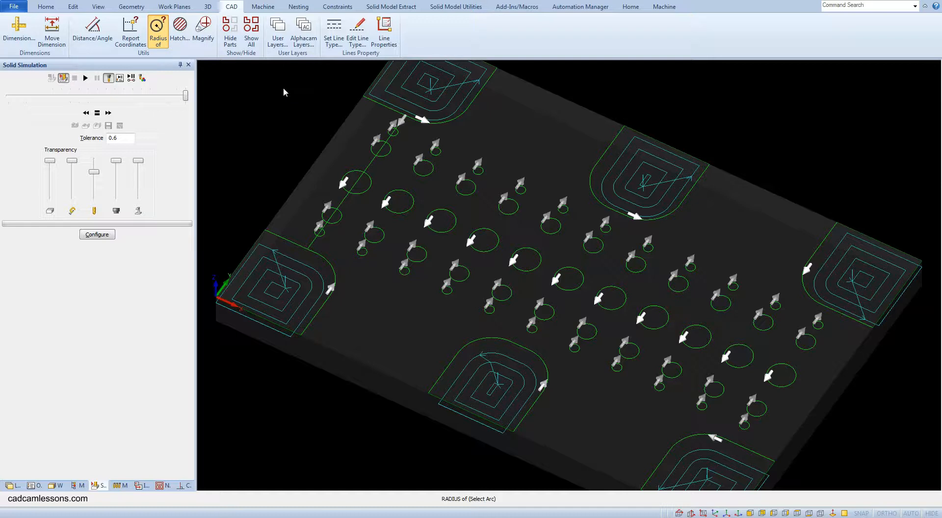
{"action": "left_click", "coordinate": [397, 141]}
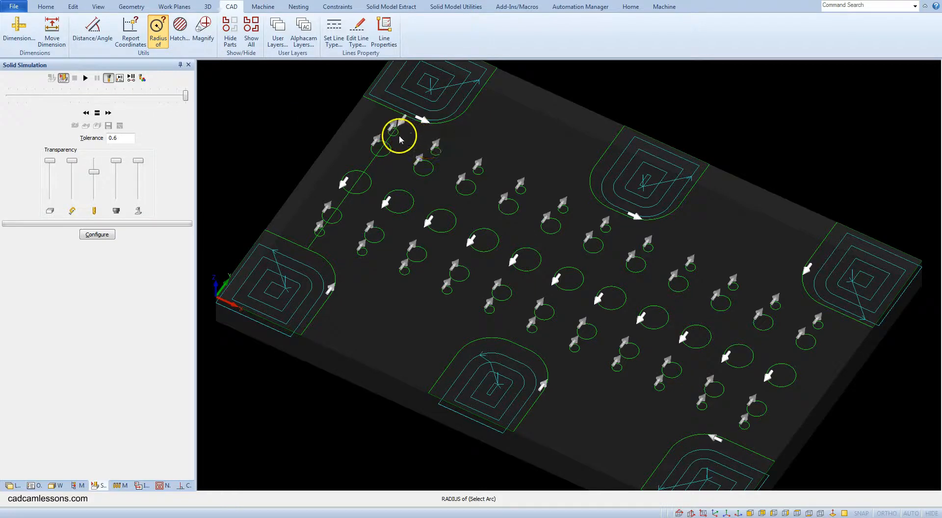
{"action": "left_click", "coordinate": [398, 138]}
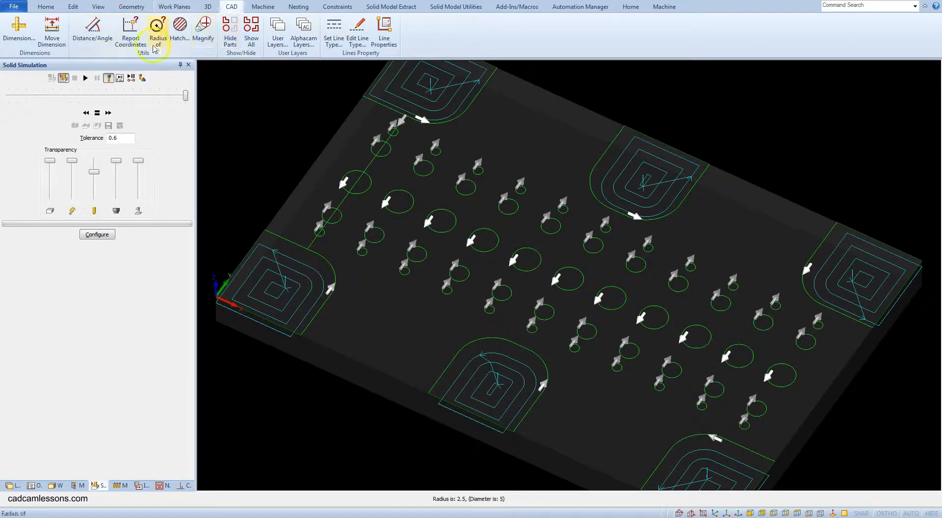
{"action": "left_click", "coordinate": [386, 151]}
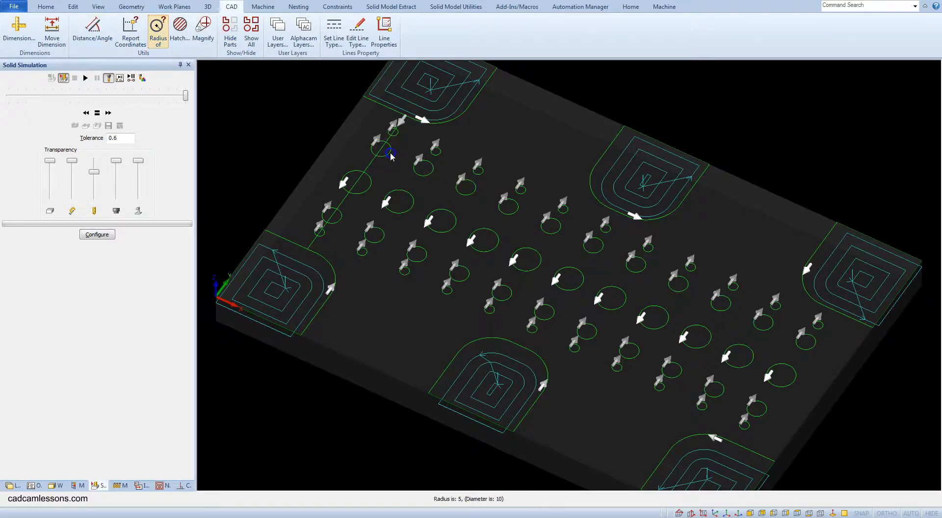
{"action": "left_click", "coordinate": [158, 28]}
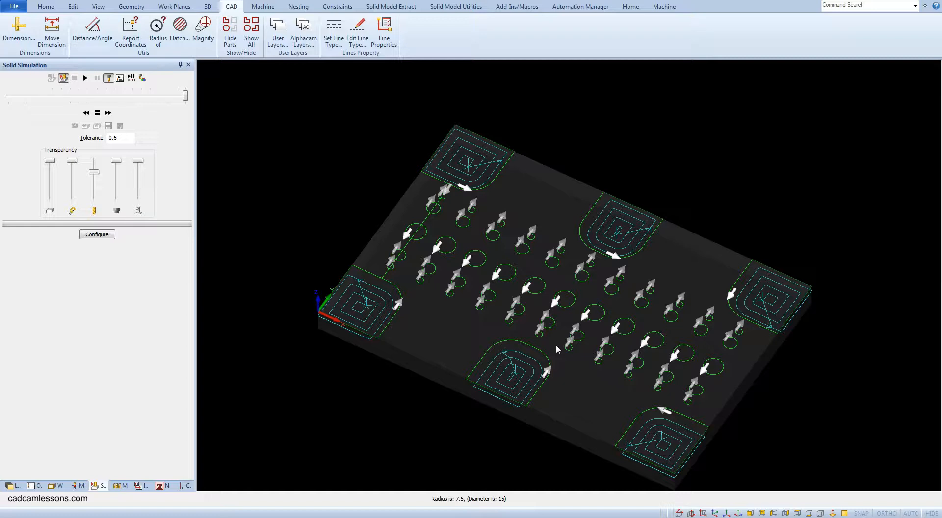
{"action": "mouse_move", "coordinate": [380, 216]}
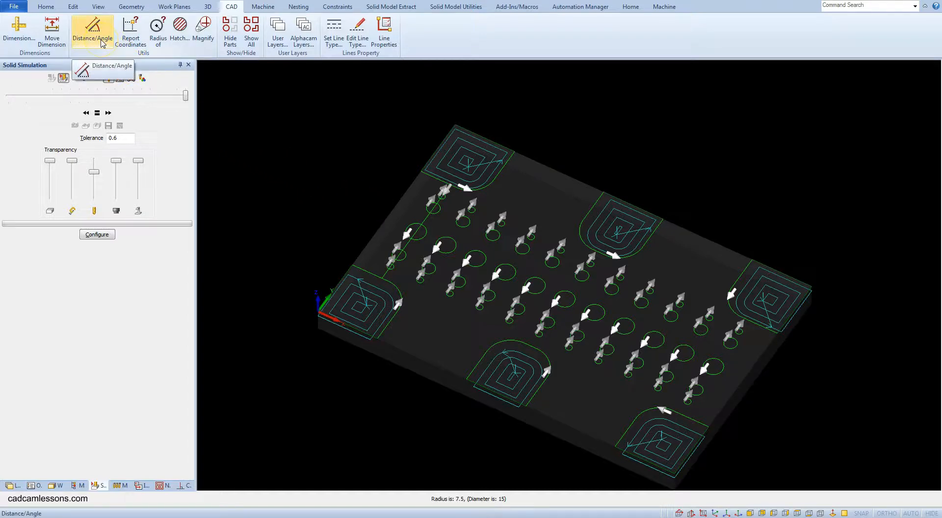
Measure the 75 mm centre-to-centre distance between two small holes in one row.
{"action": "left_click", "coordinate": [90, 30]}
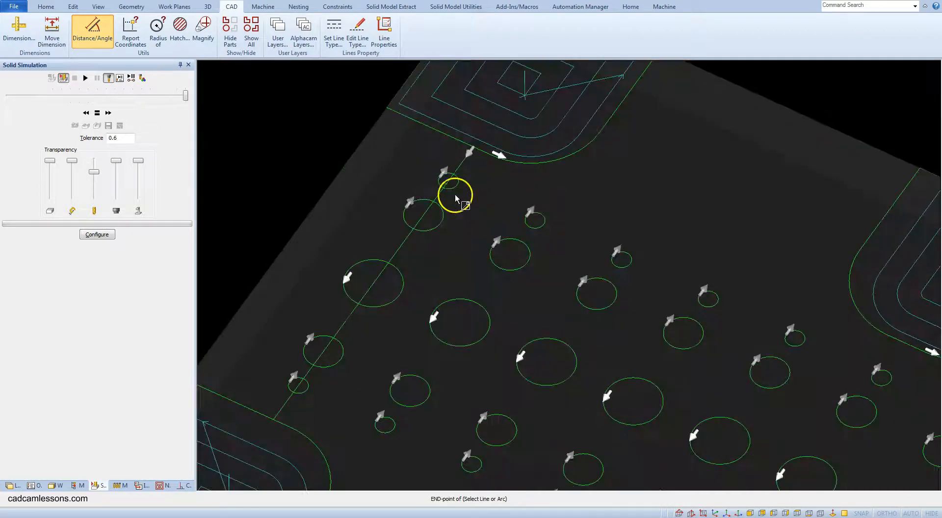
{"action": "mouse_move", "coordinate": [509, 474]}
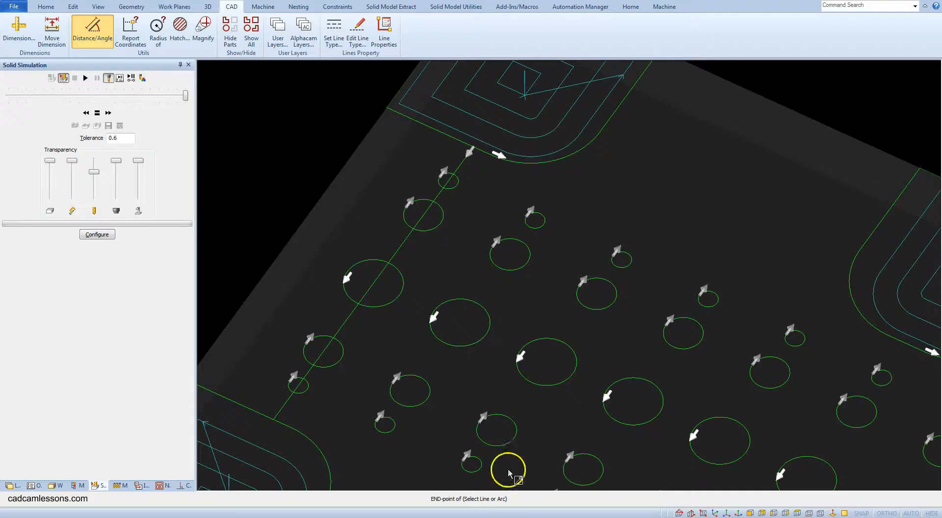
{"action": "mouse_move", "coordinate": [451, 183]}
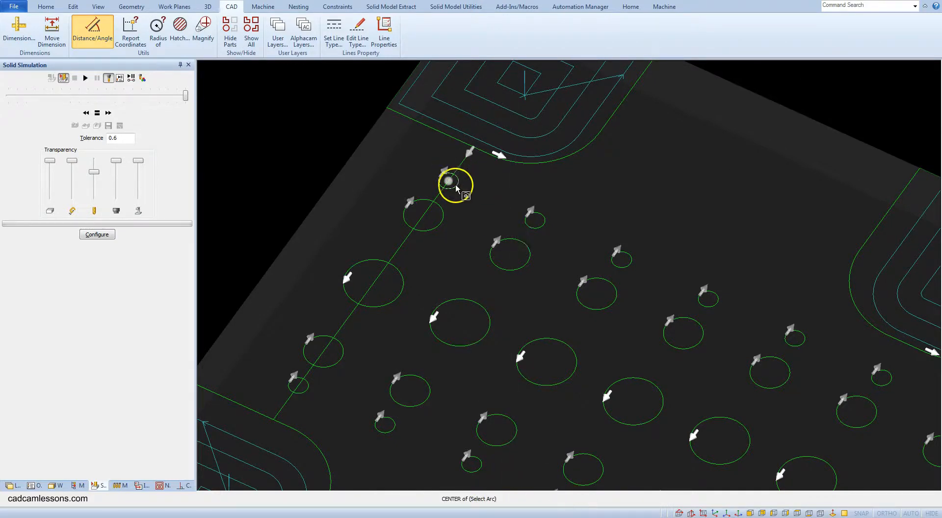
{"action": "left_click", "coordinate": [449, 181]}
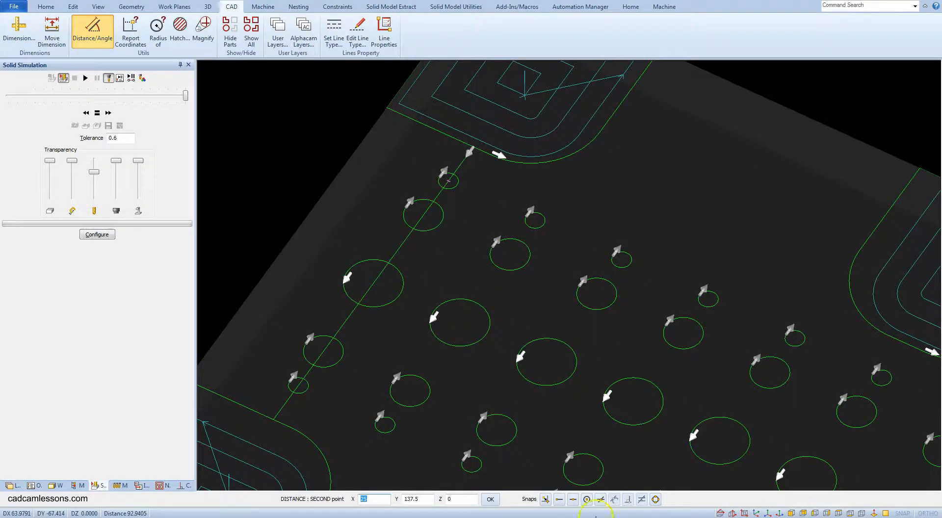
{"action": "mouse_move", "coordinate": [303, 402]}
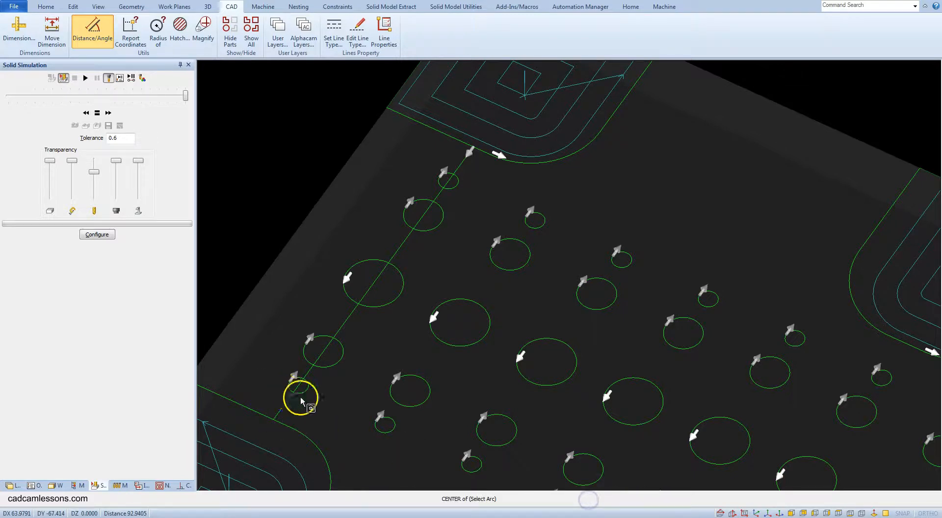
{"action": "left_click", "coordinate": [300, 397]}
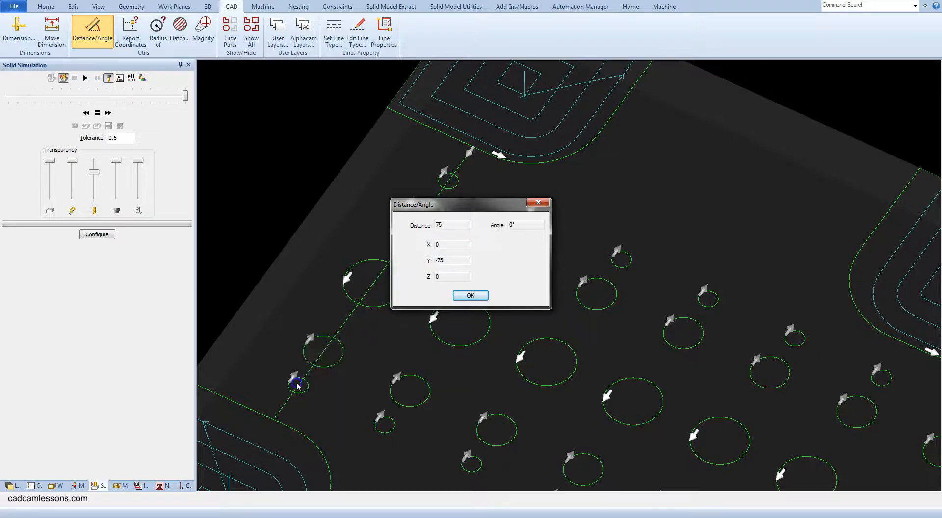
{"action": "left_click", "coordinate": [471, 295]}
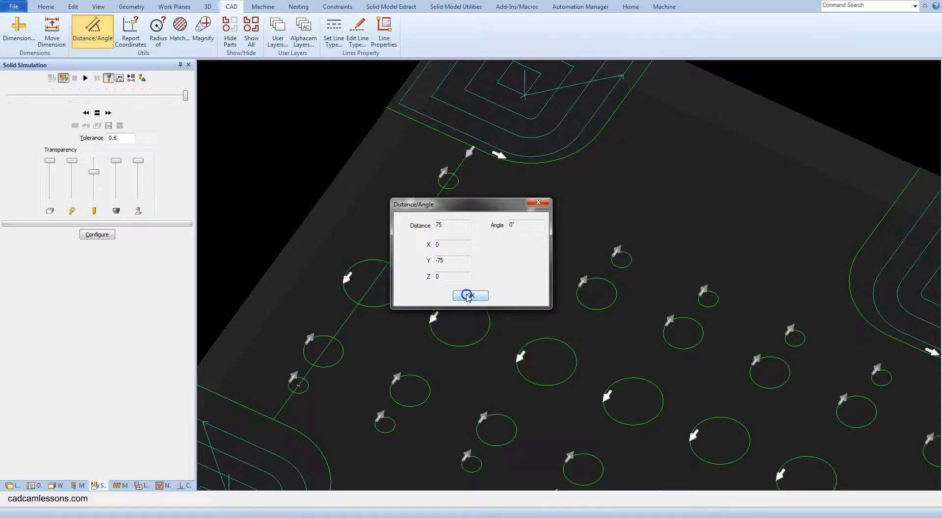
{"action": "left_click", "coordinate": [470, 295]}
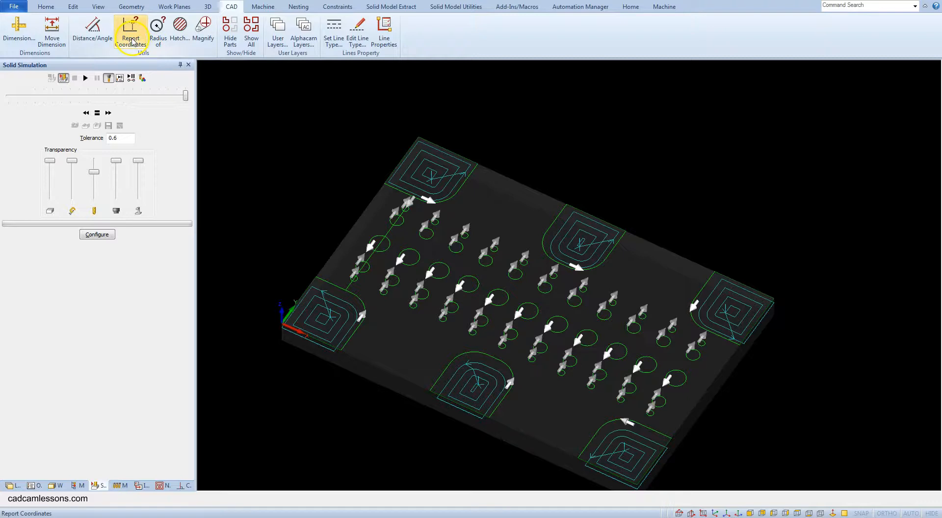
{"action": "mouse_move", "coordinate": [132, 33]}
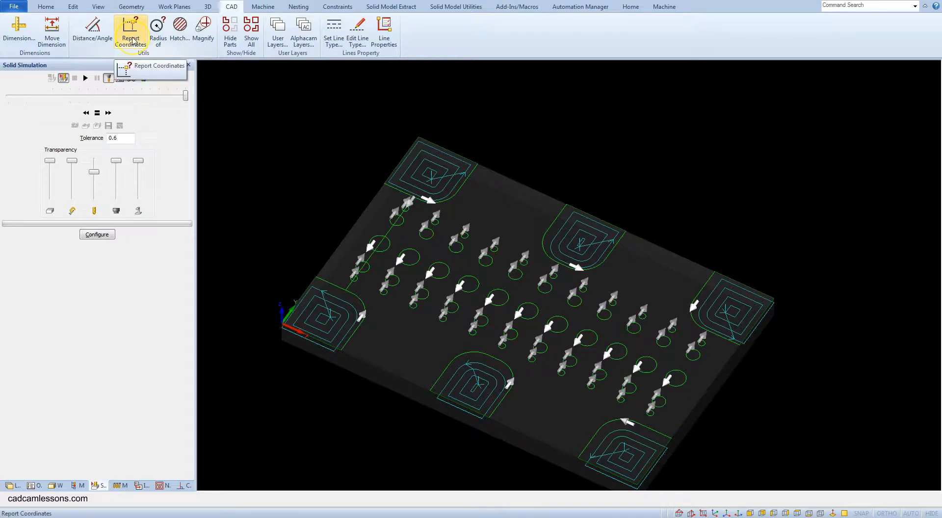
Report a point's coordinates (Y 100, Z 0), then switch to the machining commands.
{"action": "left_click", "coordinate": [130, 32]}
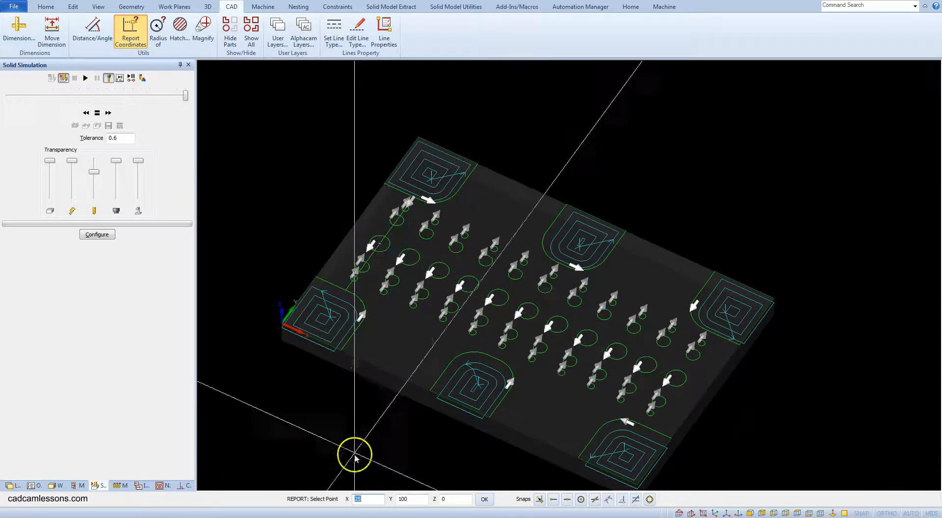
{"action": "left_click", "coordinate": [407, 499]}
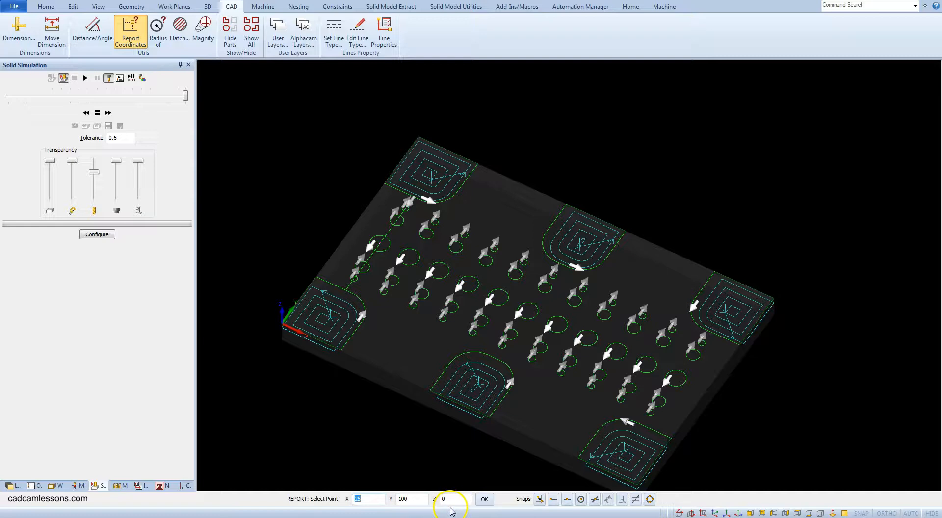
{"action": "left_click", "coordinate": [679, 175]}
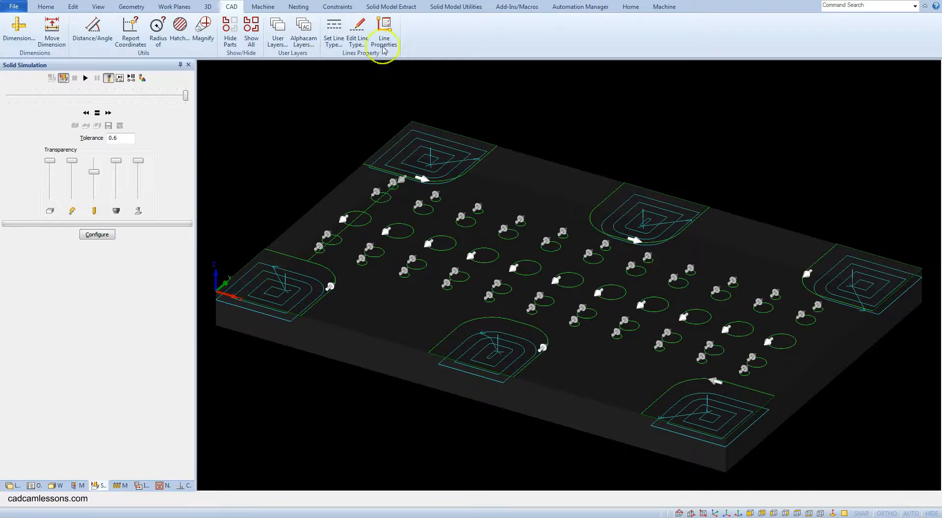
{"action": "left_click", "coordinate": [263, 7]}
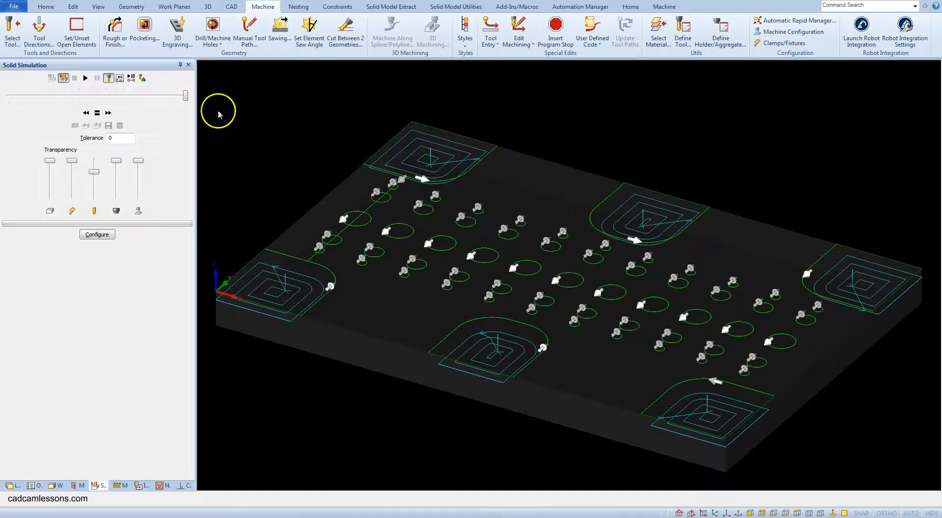
Drill the holes matching the 5 mm drill to a hole bottom of -18.
{"action": "left_click", "coordinate": [213, 30]}
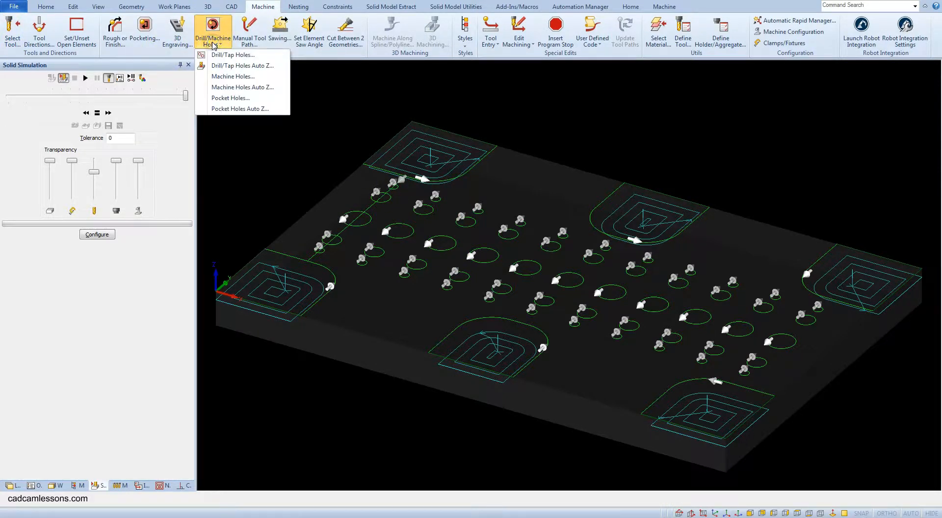
{"action": "mouse_move", "coordinate": [233, 55]}
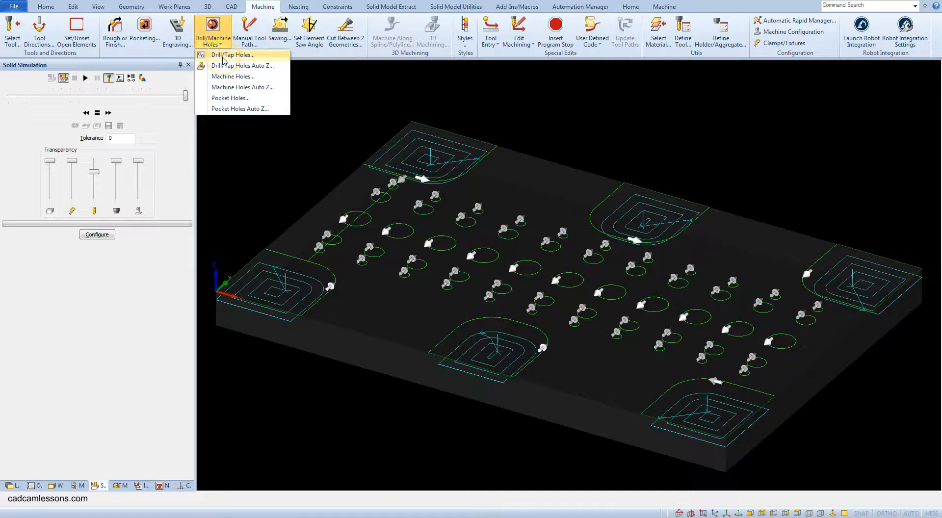
{"action": "left_click", "coordinate": [233, 54]}
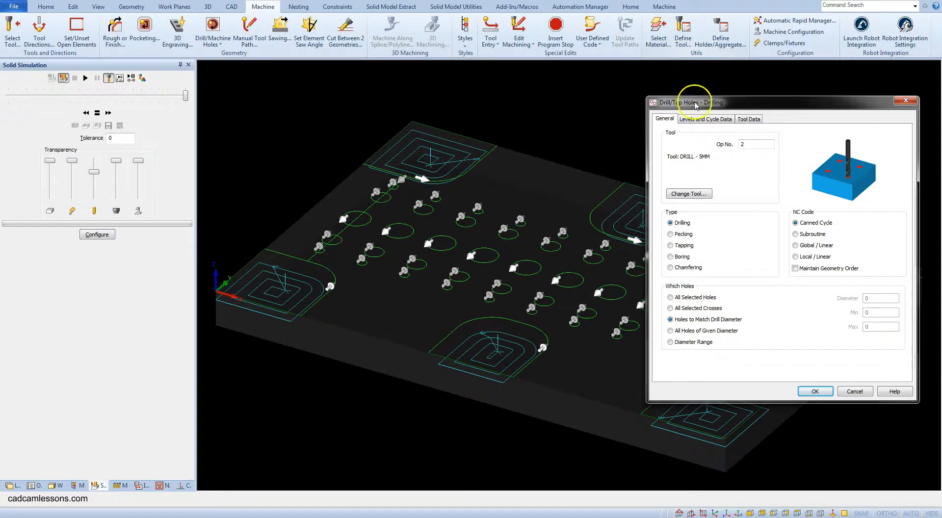
{"action": "left_click", "coordinate": [707, 119]}
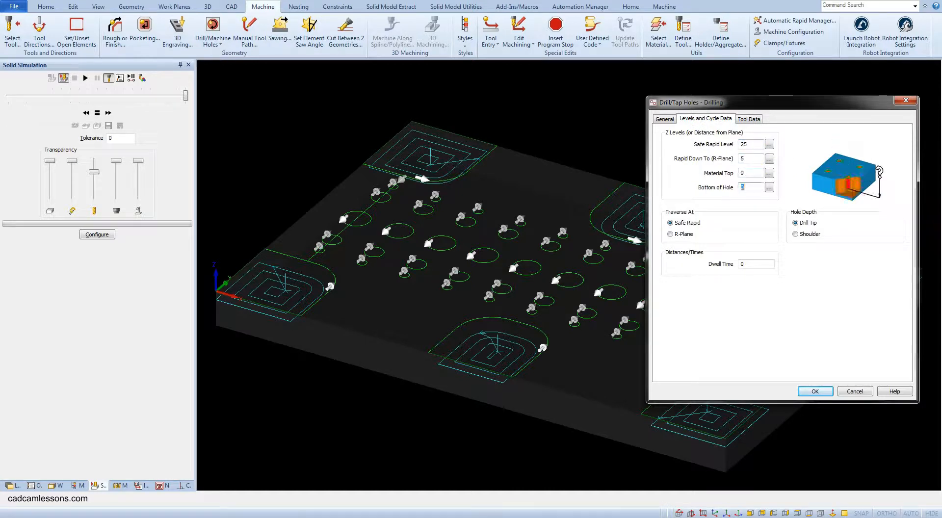
{"action": "type", "text": "-18"}
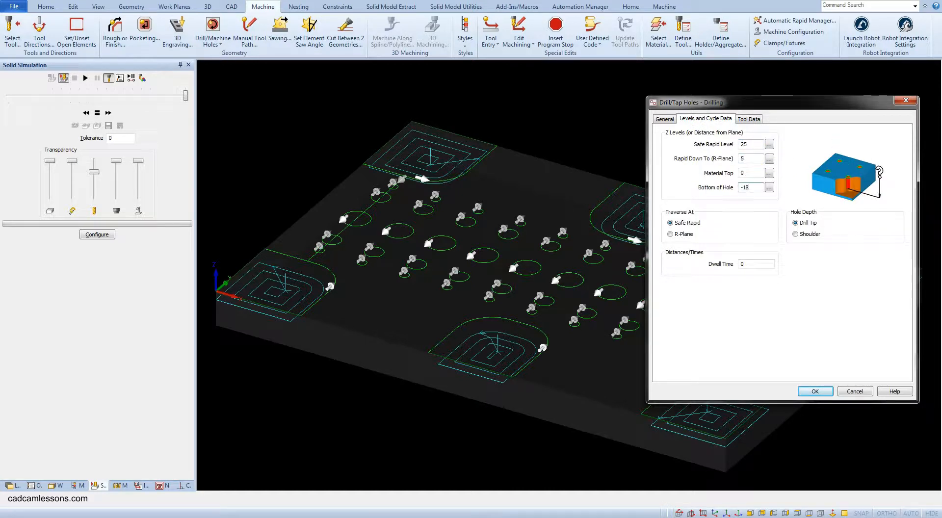
{"action": "left_click", "coordinate": [816, 391]}
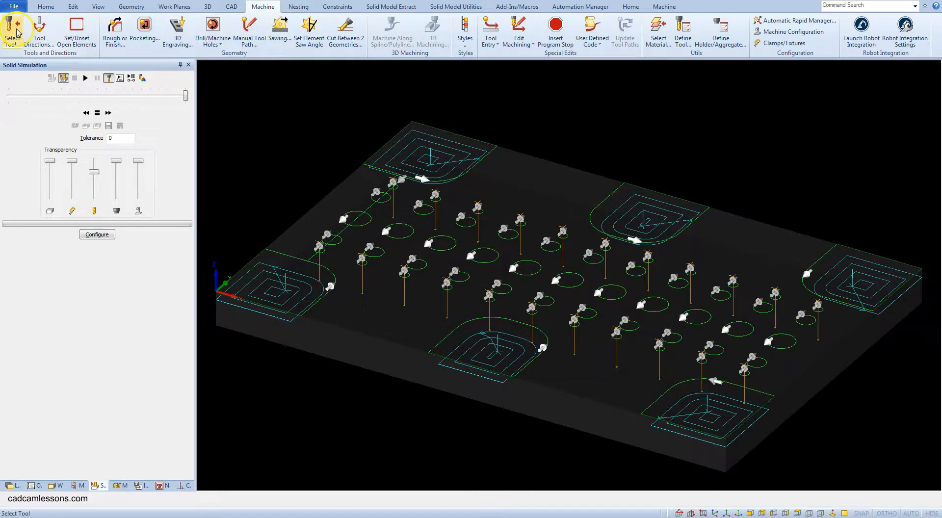
Drill the 22 matching circles with the 10 mm drill, depth measured to the shoulder.
{"action": "left_click", "coordinate": [11, 29]}
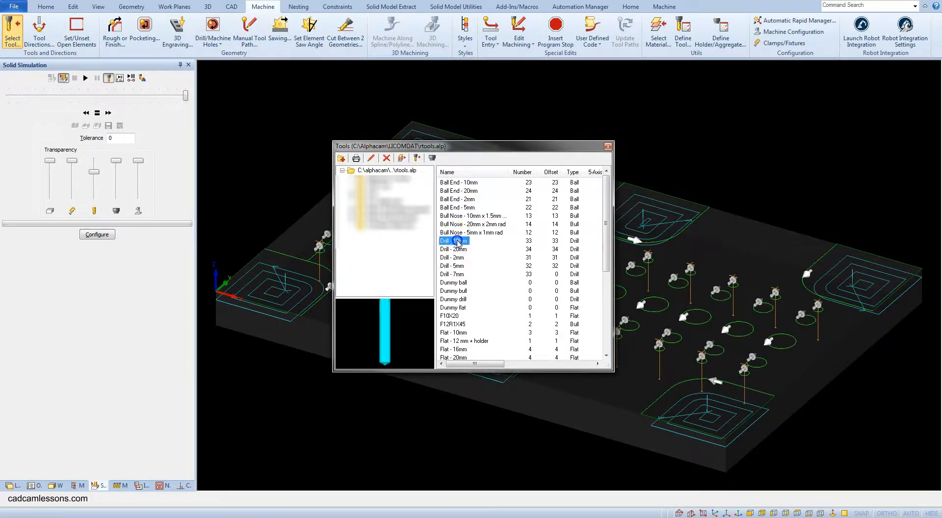
{"action": "left_click", "coordinate": [212, 26]}
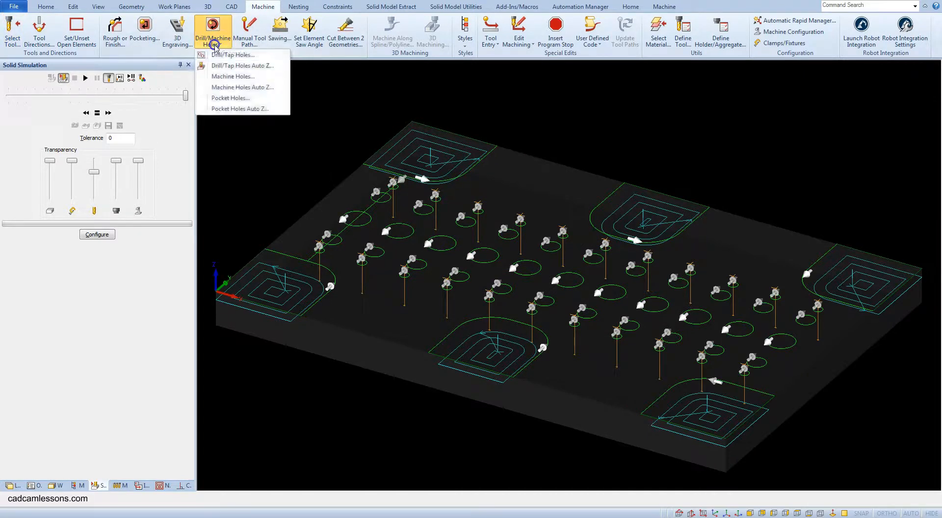
{"action": "left_click", "coordinate": [232, 55]}
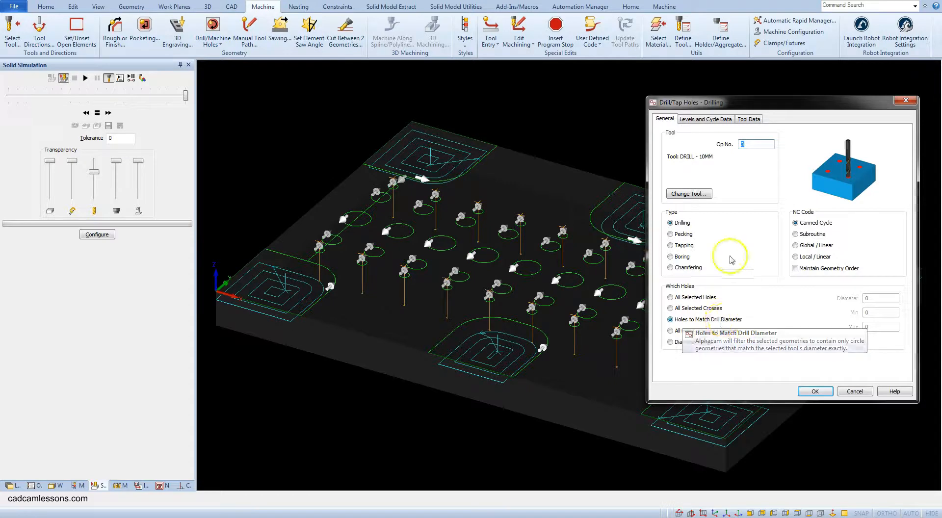
{"action": "left_click", "coordinate": [705, 119]}
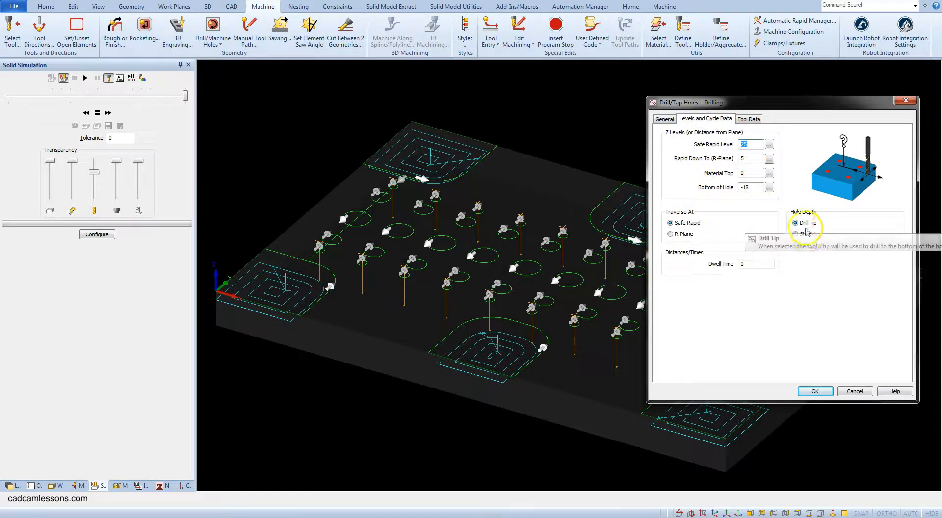
{"action": "left_click", "coordinate": [795, 234]}
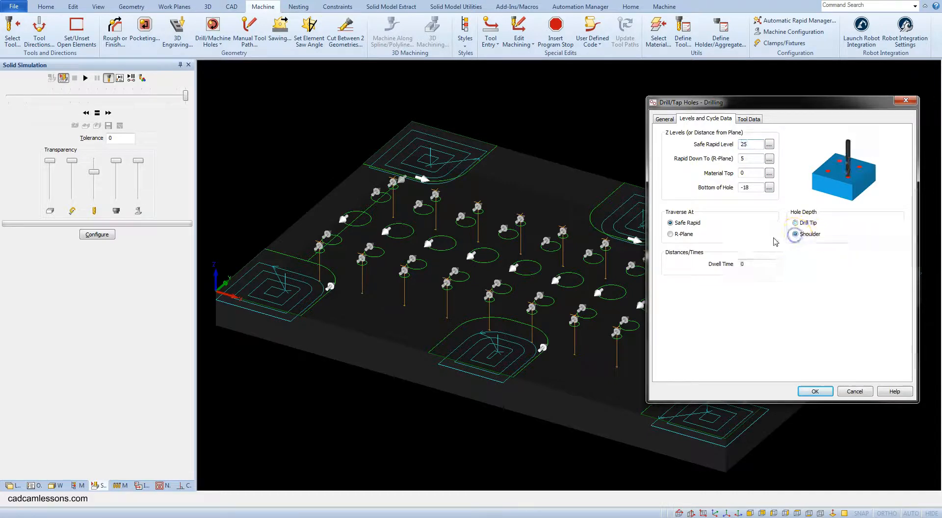
{"action": "left_click", "coordinate": [815, 391]}
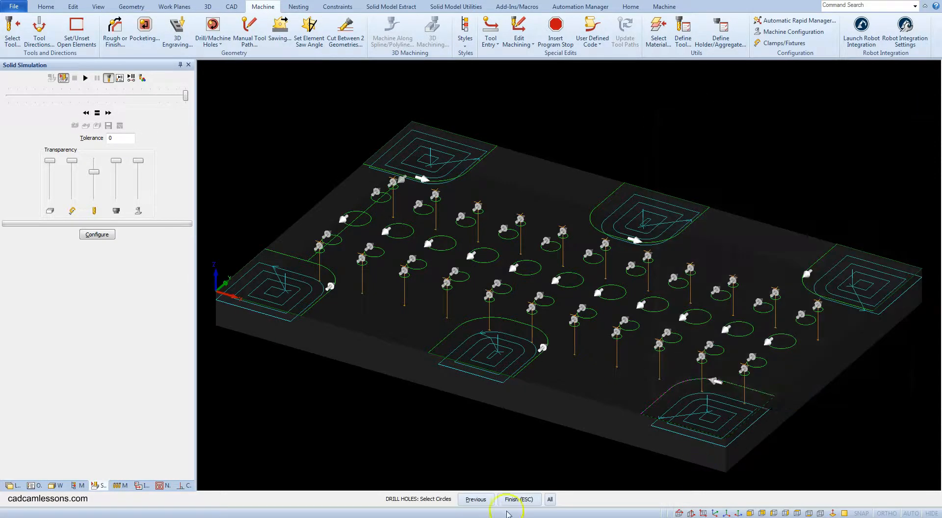
{"action": "left_click", "coordinate": [552, 499]}
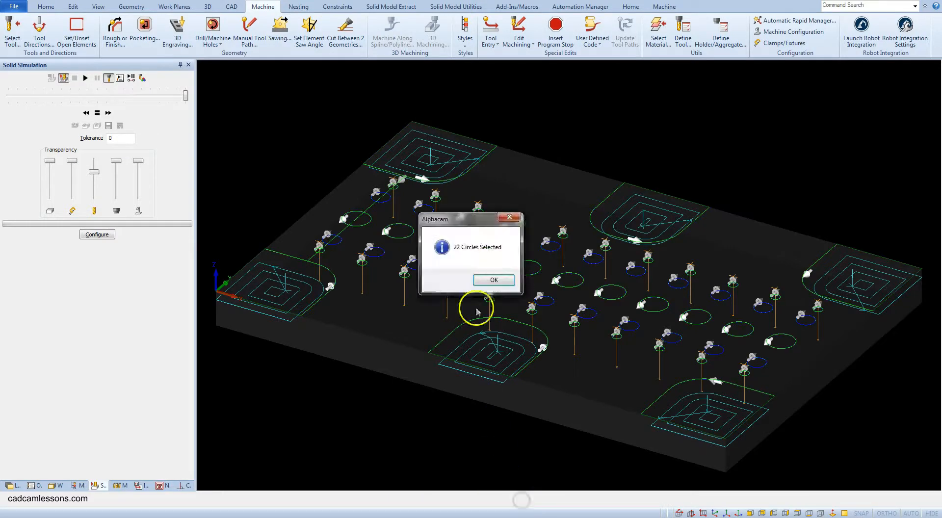
{"action": "left_click", "coordinate": [493, 279]}
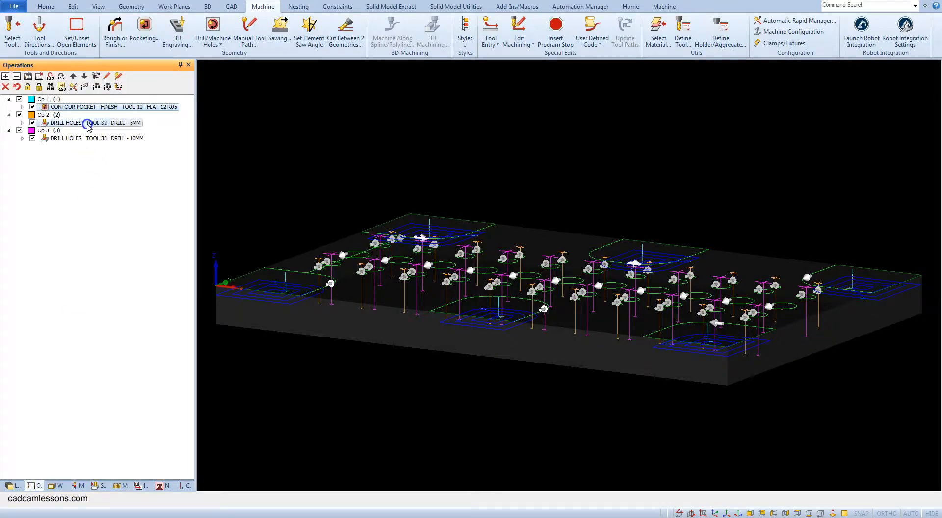
Switch Op 2's hole depth to Shoulder and save the file p3-dxf.
{"action": "double_click", "coordinate": [86, 122]}
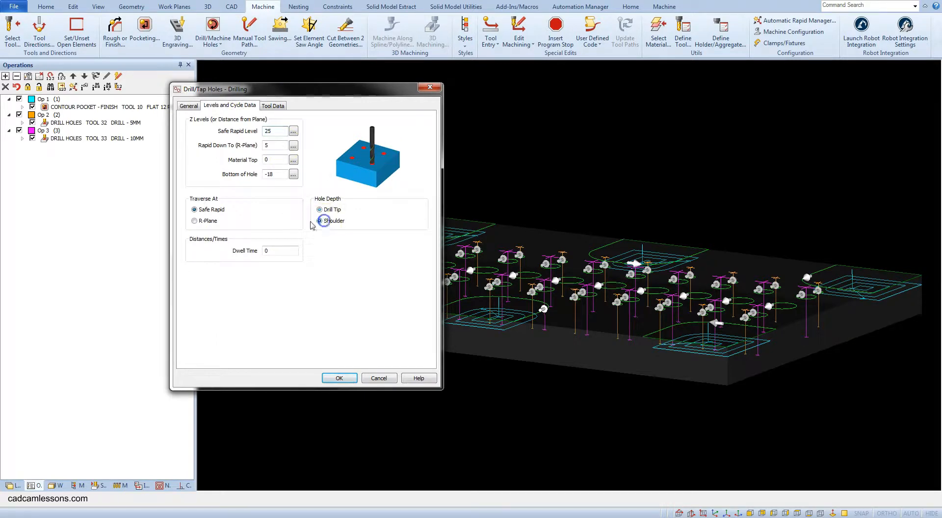
{"action": "left_click", "coordinate": [339, 378]}
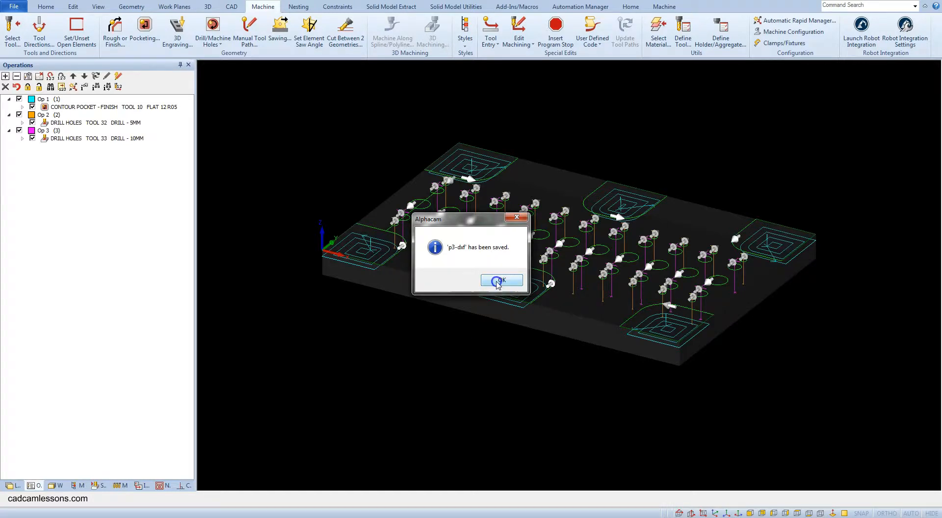
{"action": "left_click", "coordinate": [502, 280]}
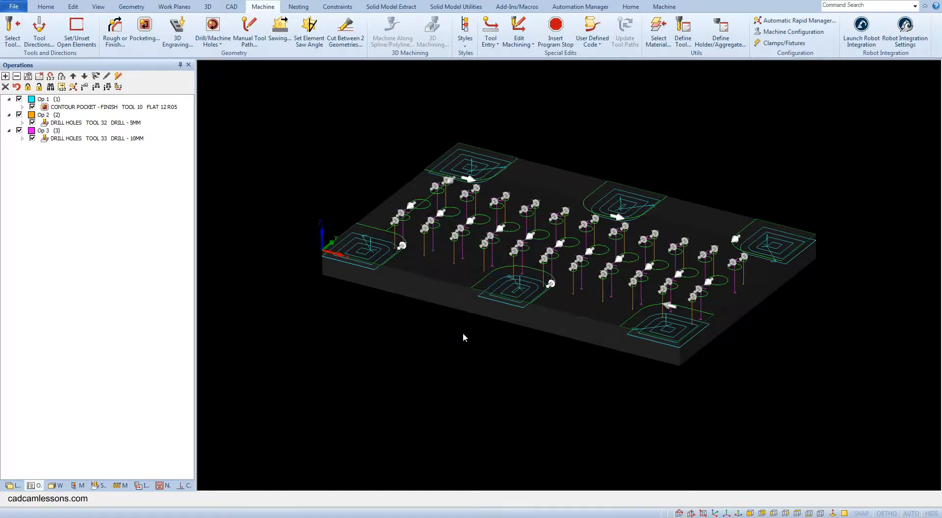